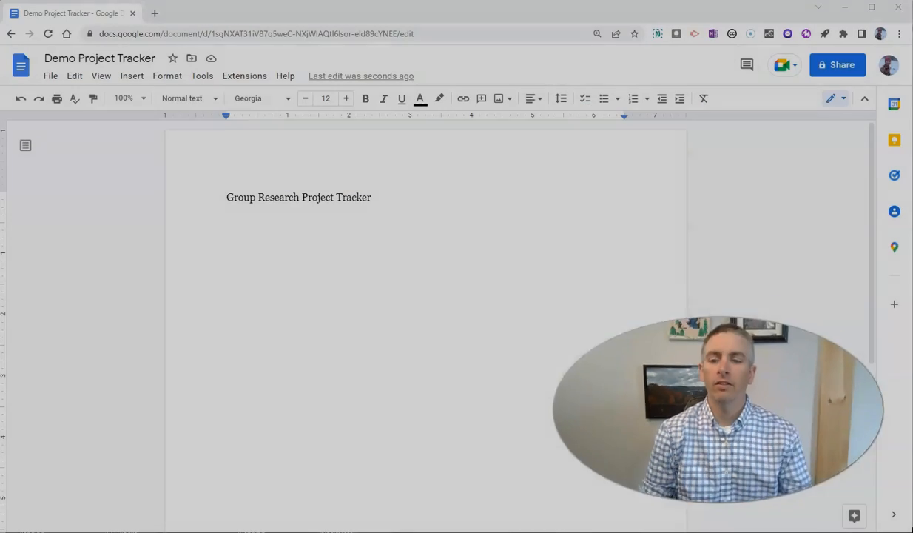
mouse_move(154, 364)
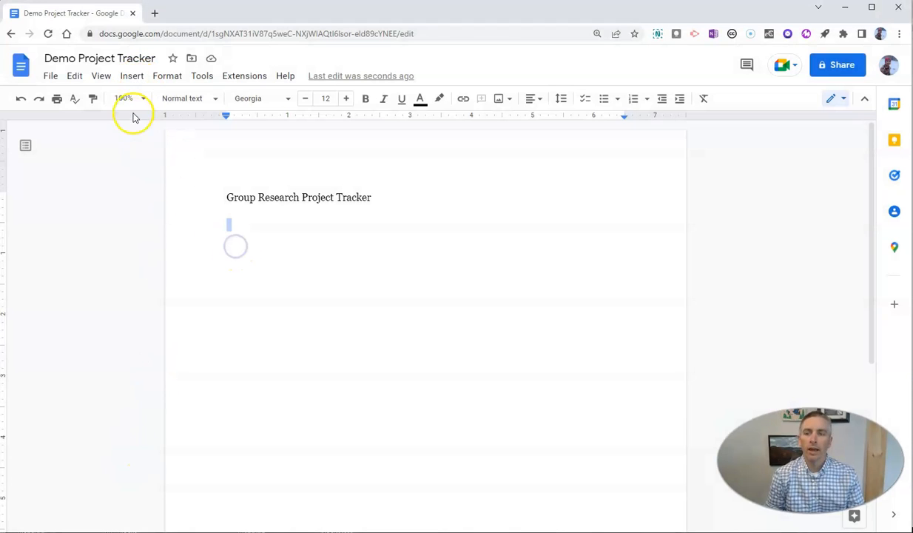
- Browse the Insert menu's ready-made table templates (Product roadmap, Review tracker, Project assets, Launch content tracker)
left_click(131, 75)
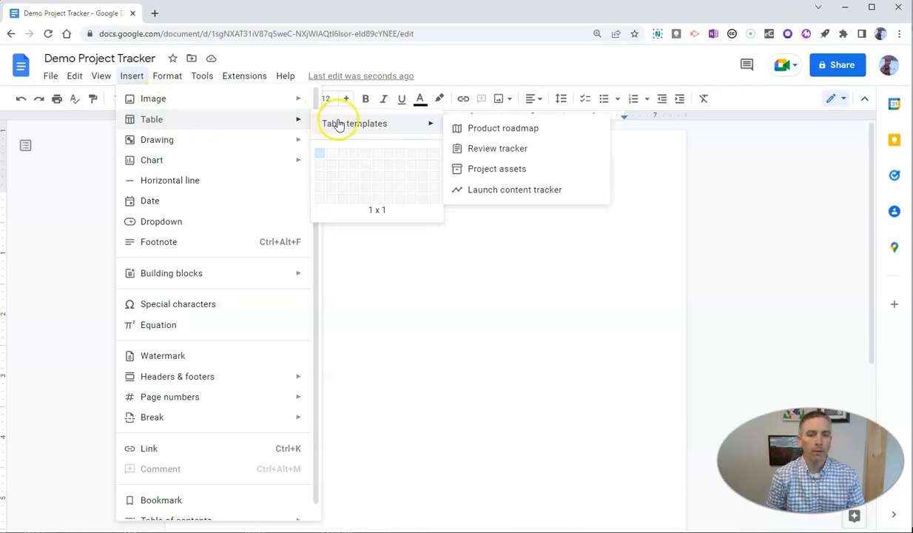
mouse_move(498, 148)
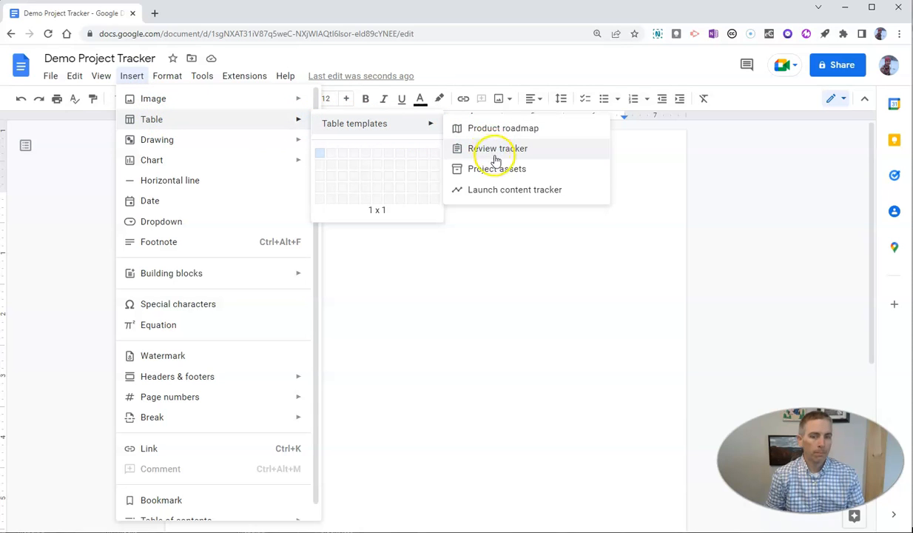
mouse_move(503, 156)
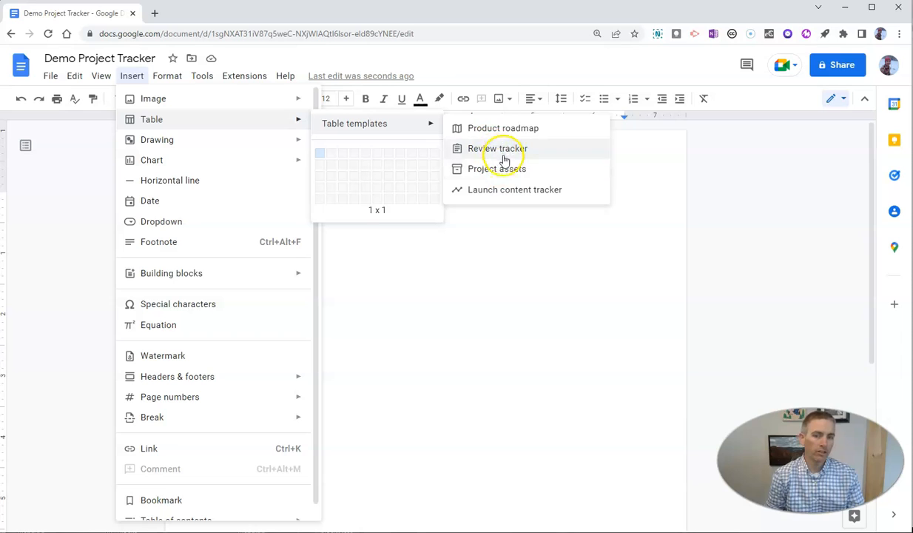
mouse_move(491, 128)
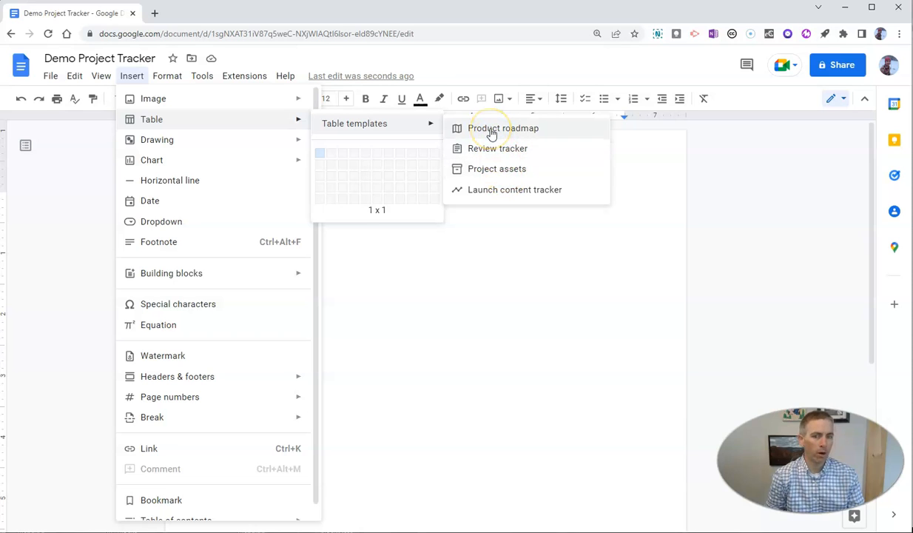
mouse_move(497, 169)
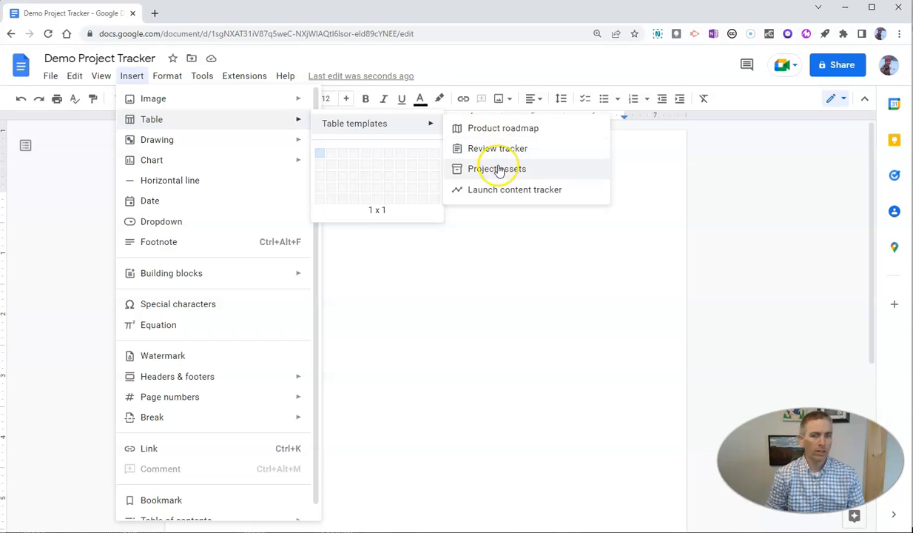
mouse_move(497, 148)
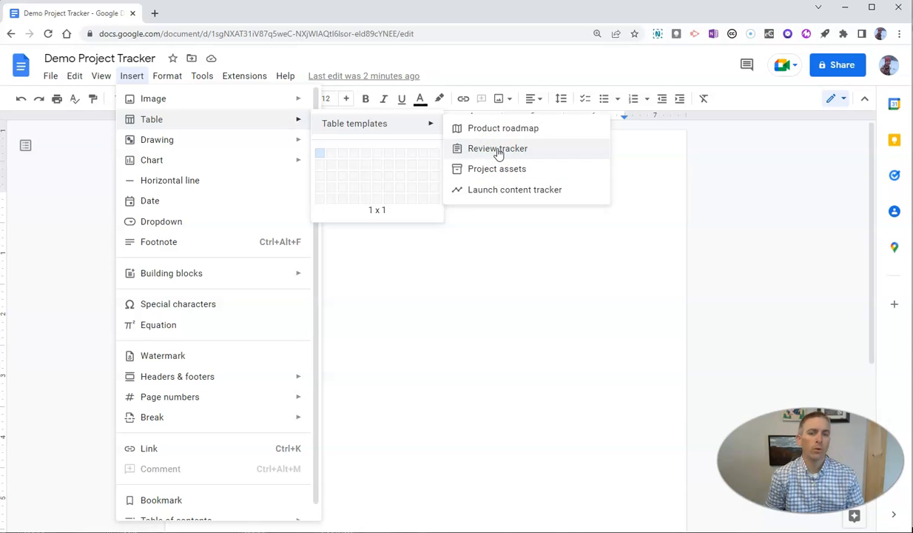
left_click(497, 148)
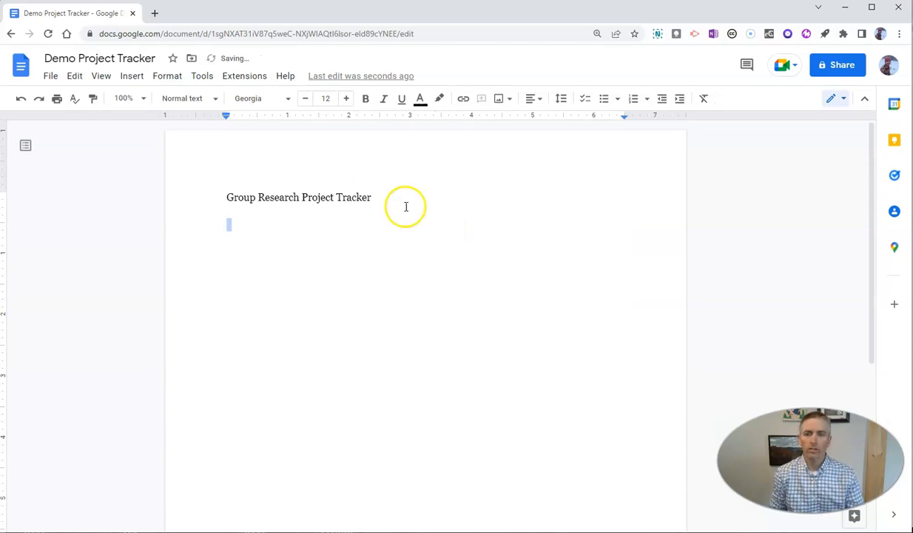
left_click(132, 76)
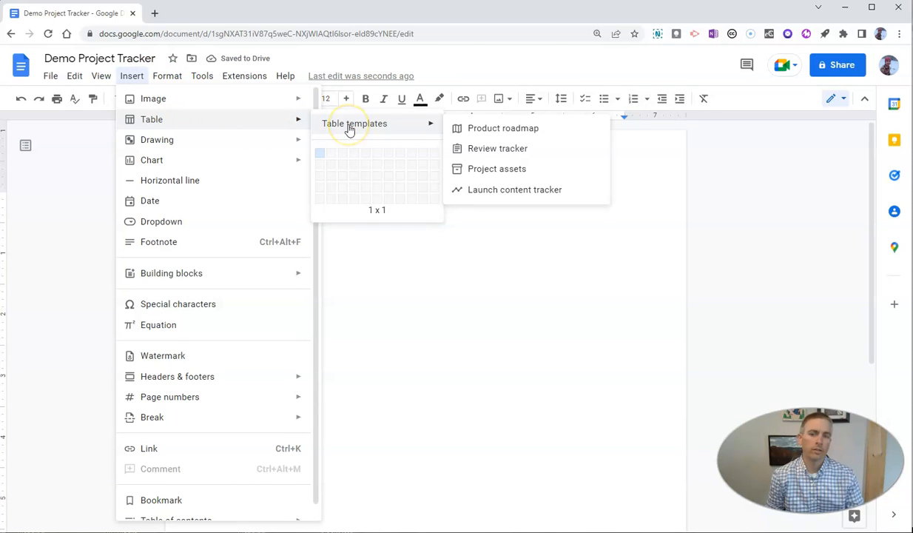
mouse_move(440, 136)
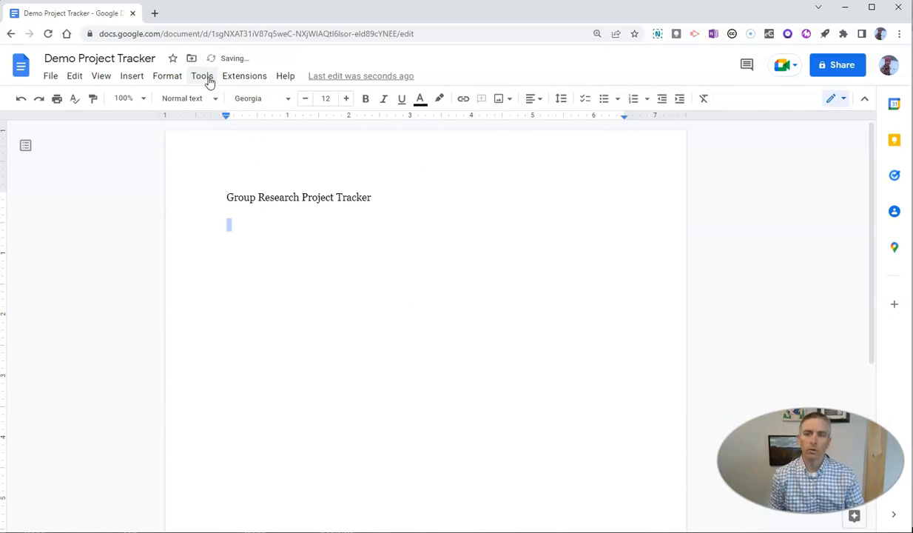
left_click(131, 75)
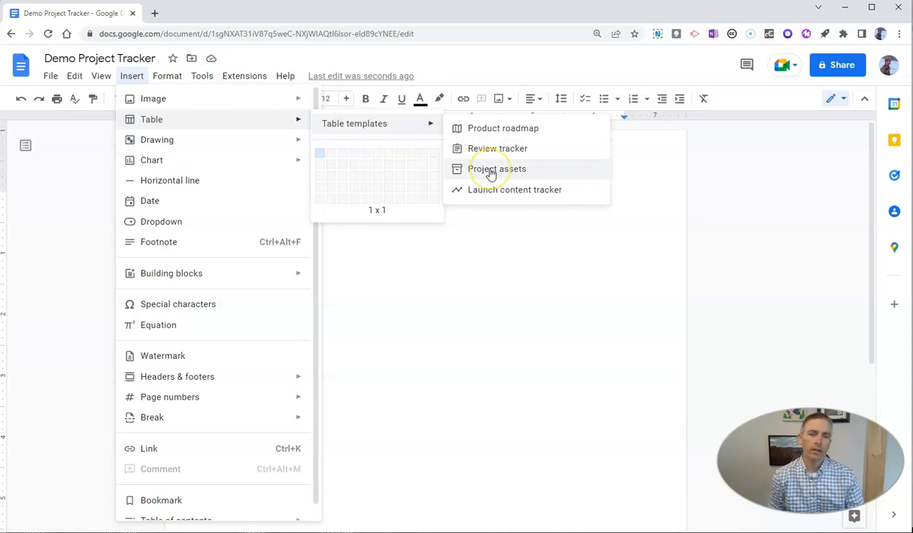
- Insert the Project assets table template and rename its File column header to Task
left_click(497, 169)
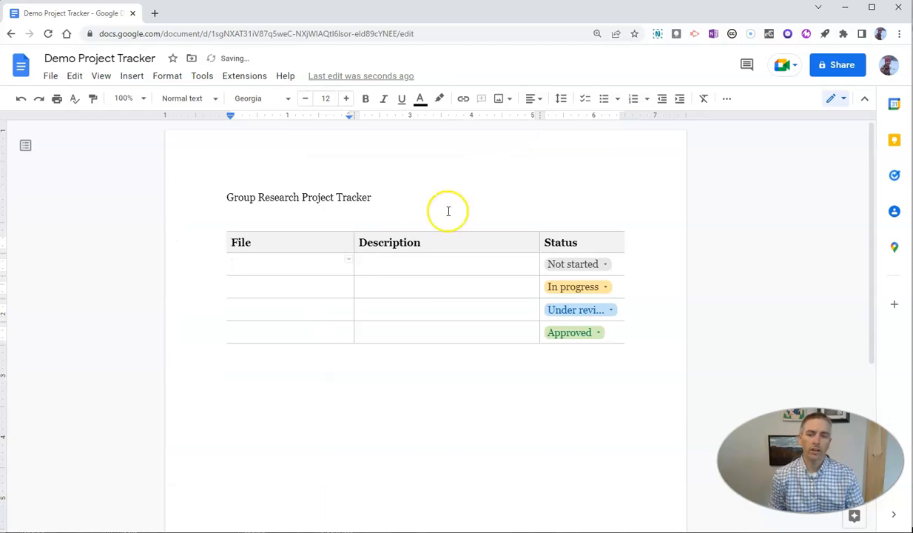
left_click(288, 263)
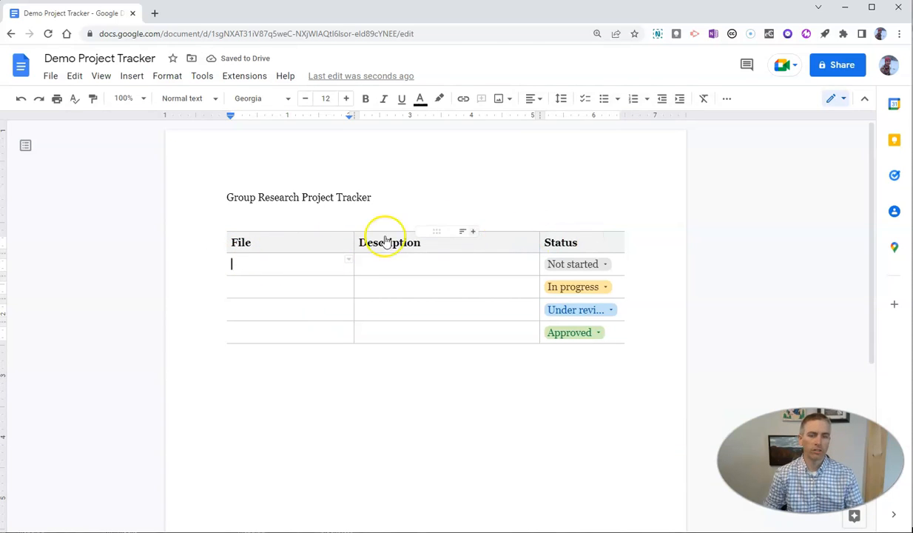
left_click(242, 243)
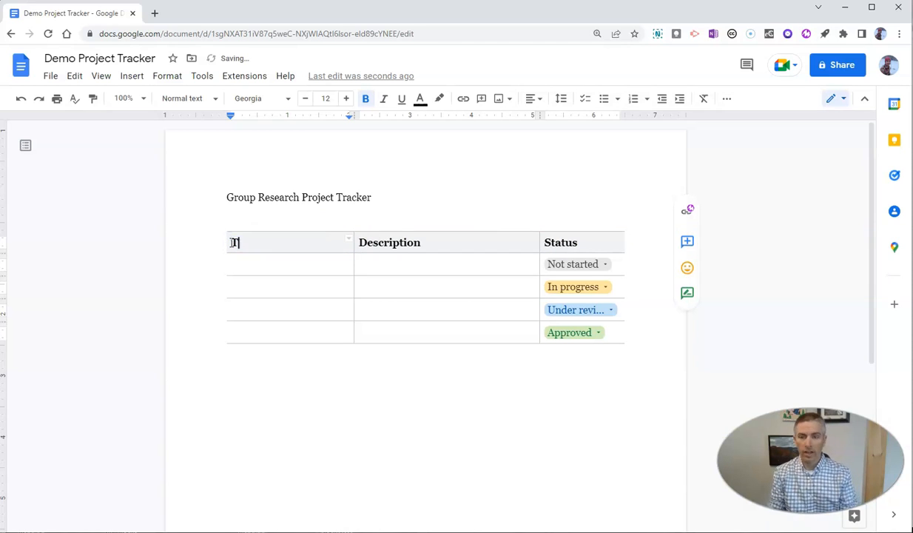
type("Task")
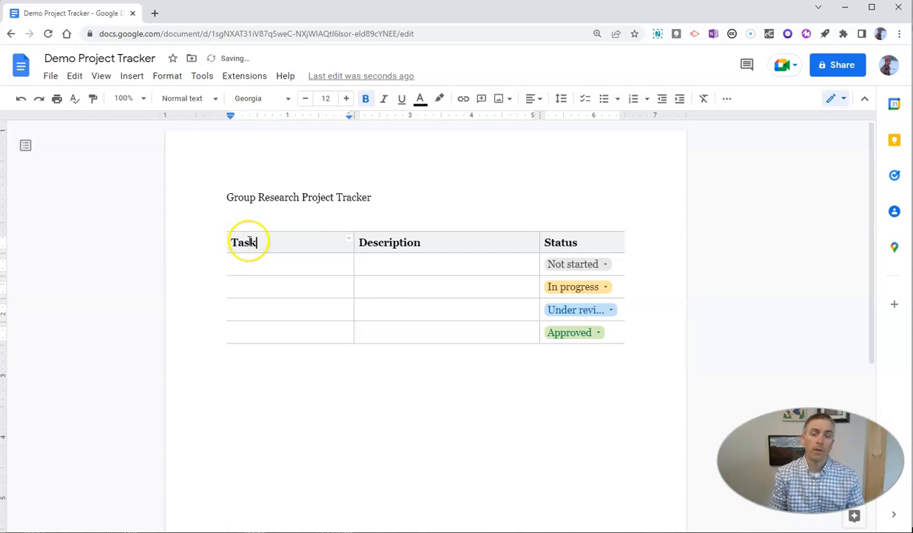
mouse_move(555, 269)
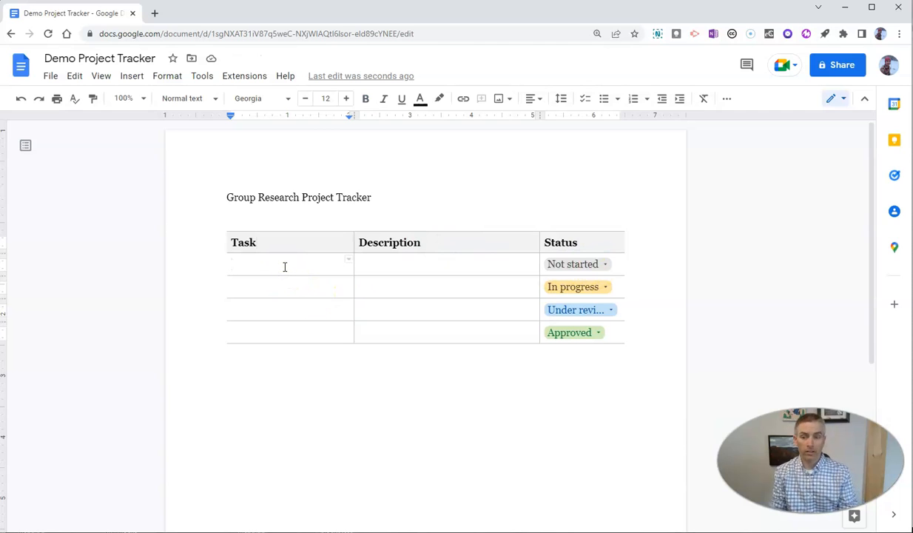
- Fill the first Task cell with 'Research local history landmark #1'
type("Res")
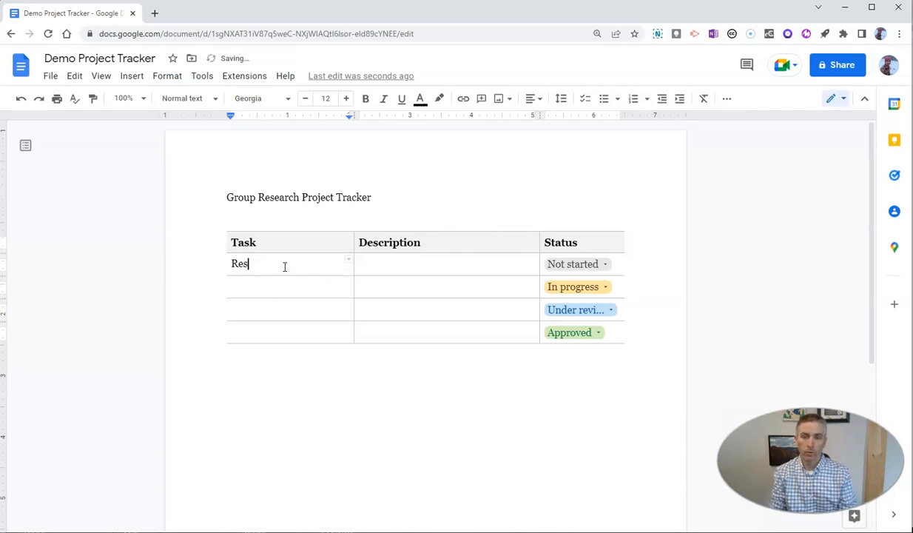
type("earch")
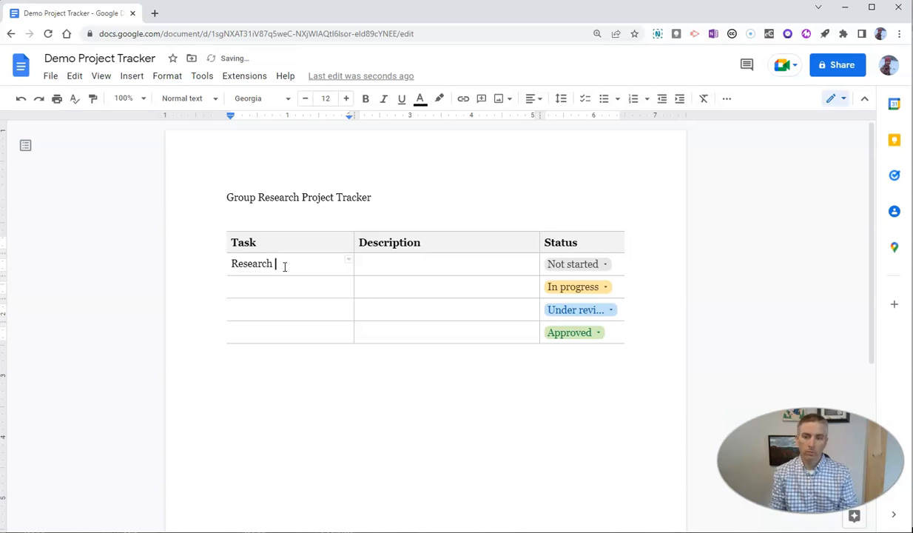
type("local history landmar")
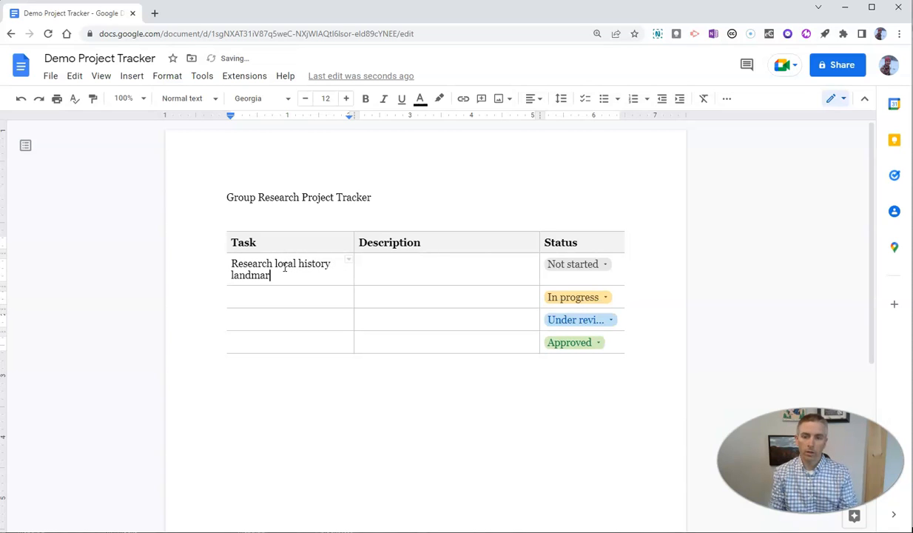
type("#1")
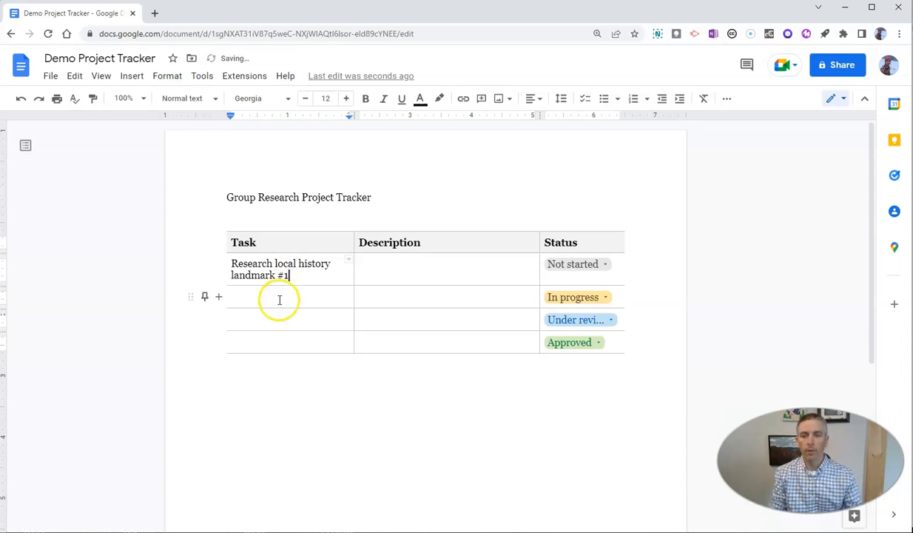
- Fill the second Task cell with 'Research local history landmark #2'
type("Research")
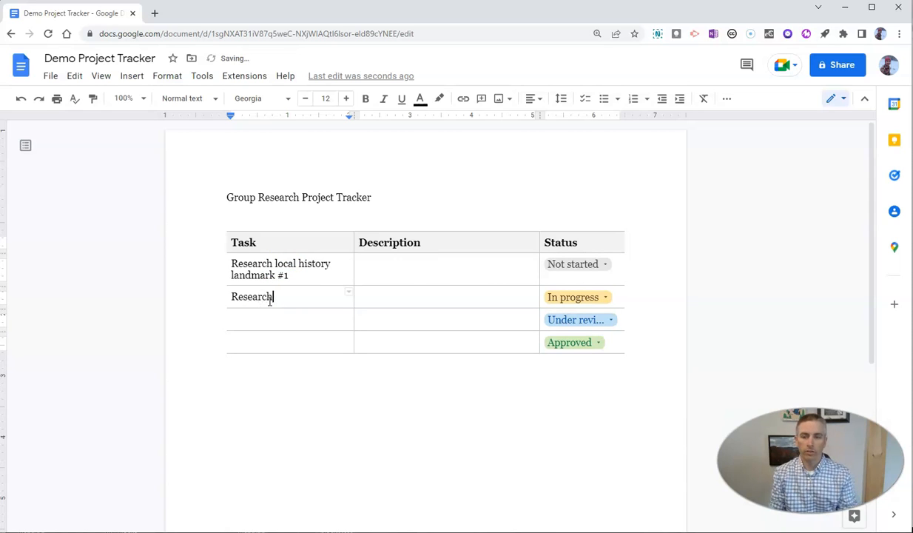
type("local h")
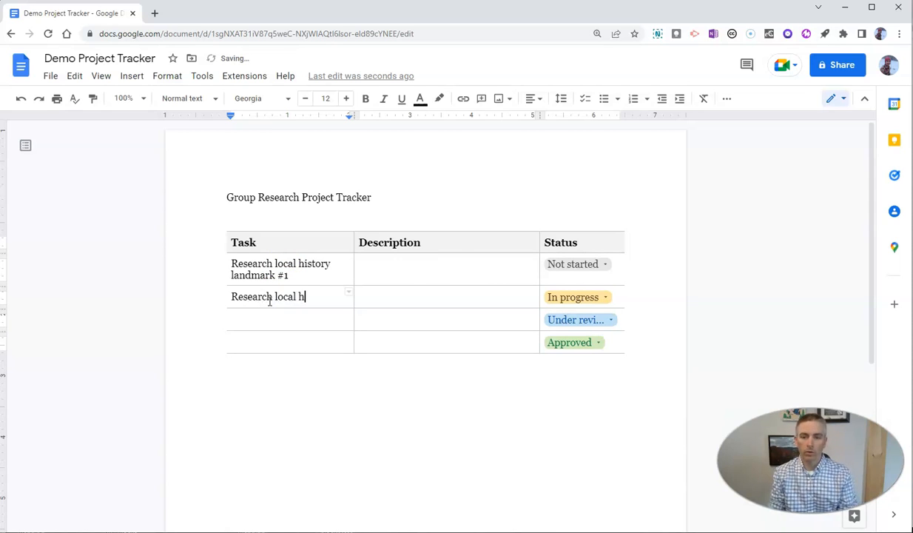
type("istory land")
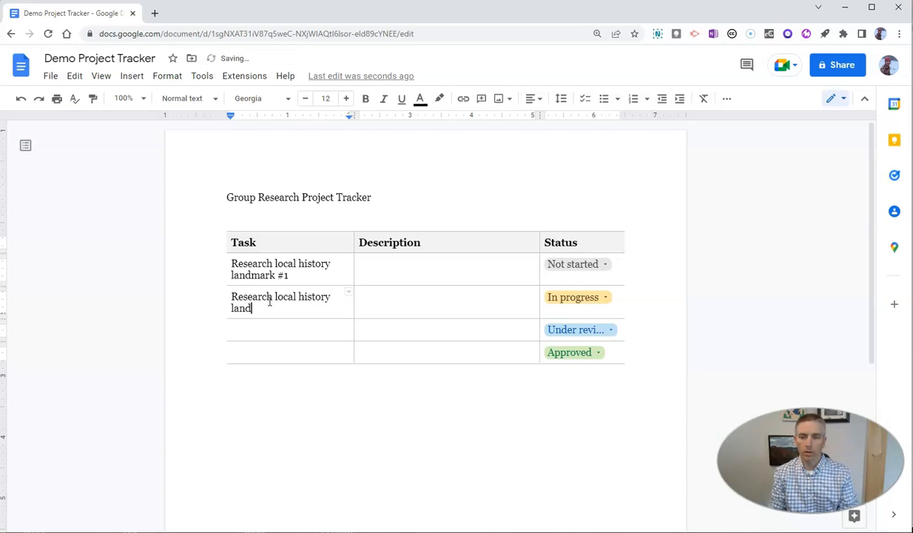
type("mark")
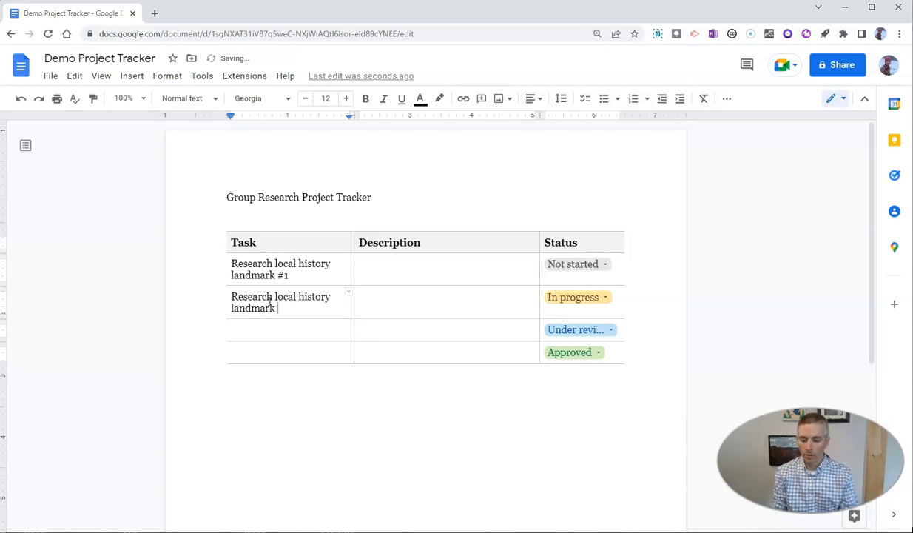
type("#2")
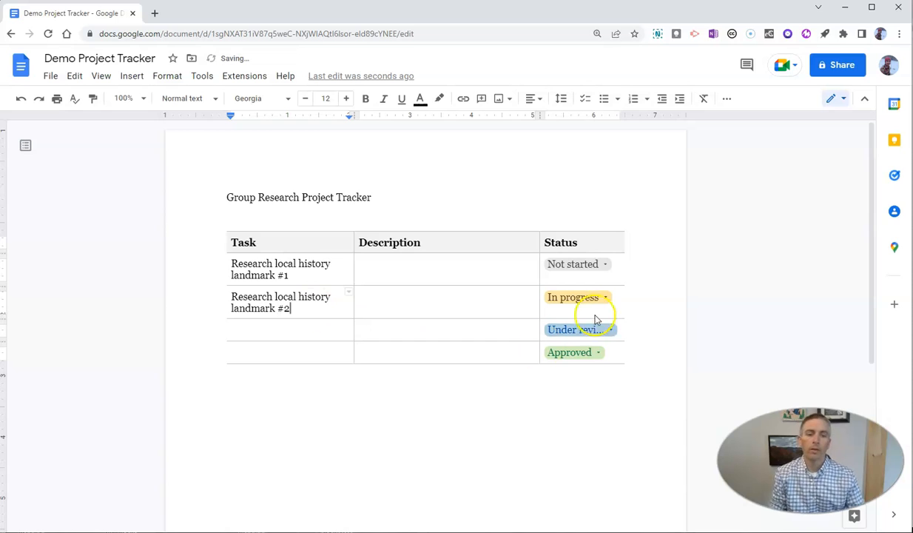
- Mark landmark #2's status chip as Not started, leaving landmark #1 In progress
left_click(577, 264)
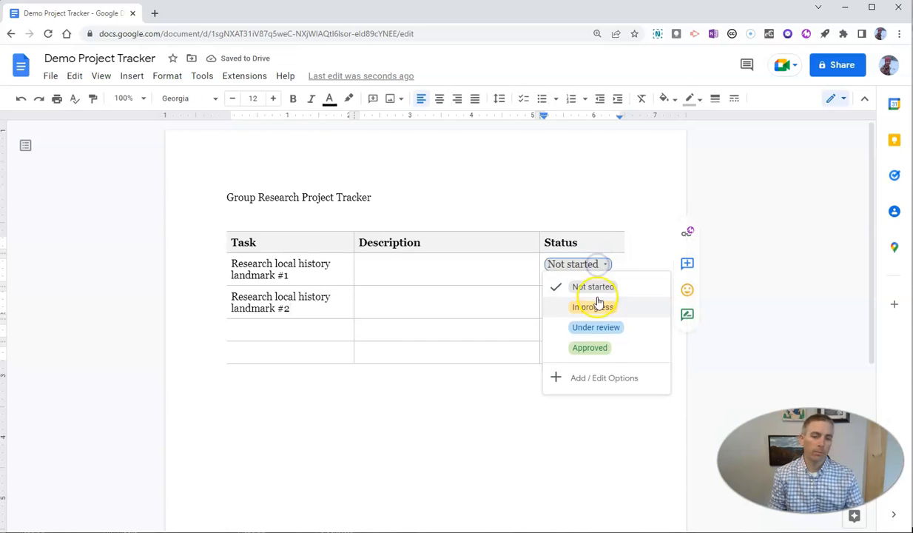
left_click(592, 307)
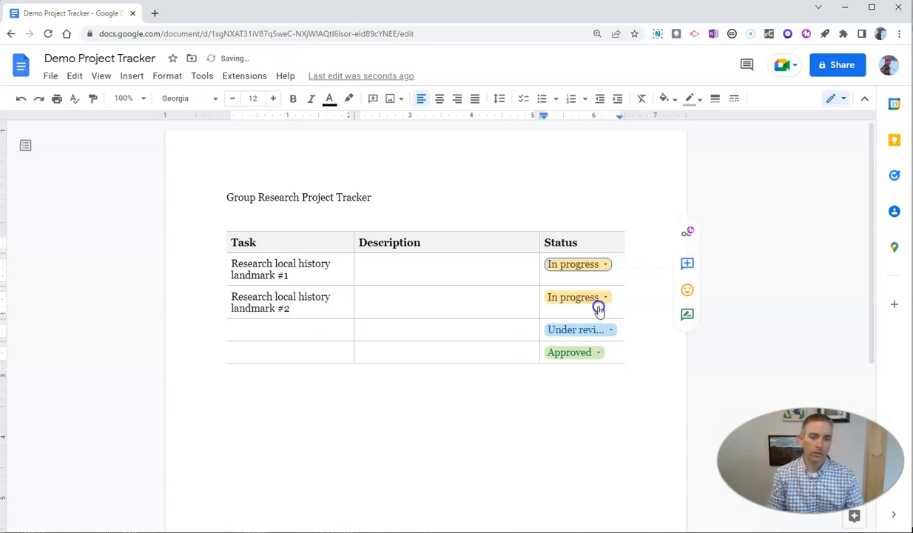
left_click(572, 296)
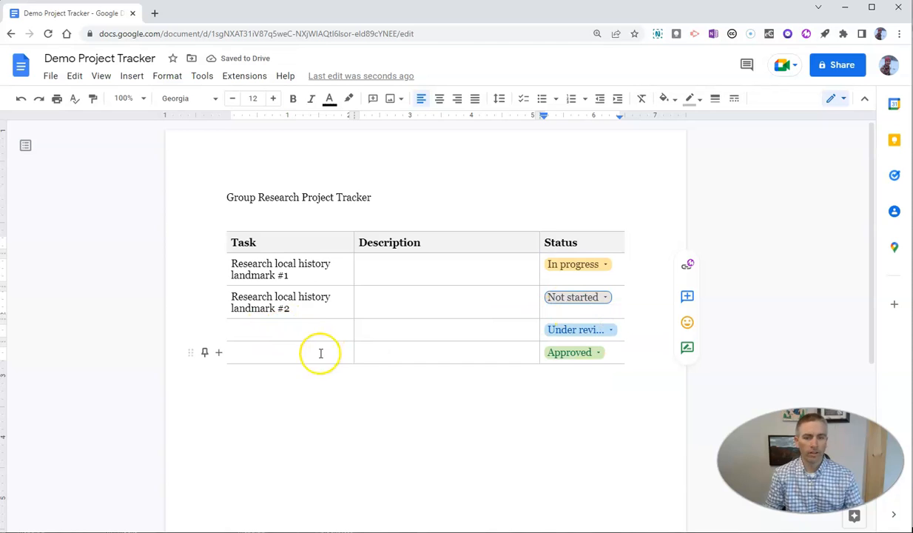
left_click(387, 270)
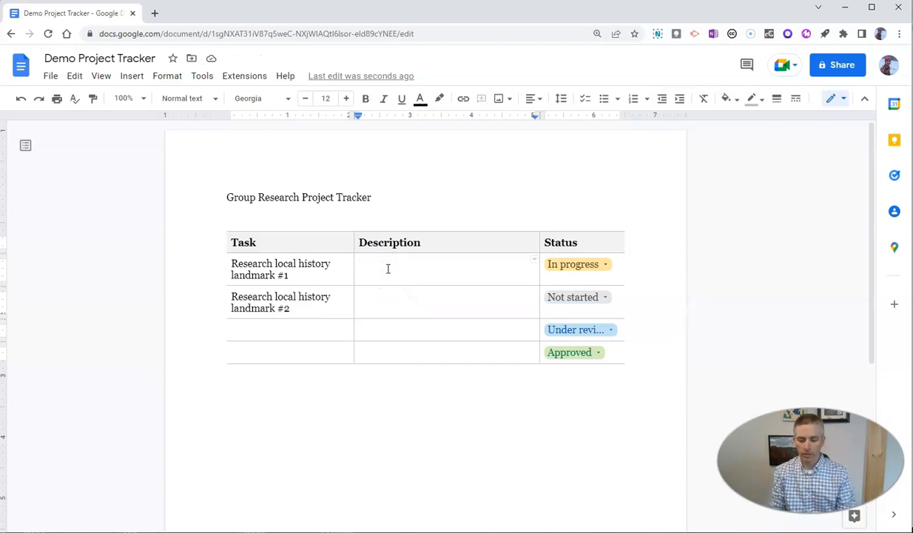
- Write 'Look up all of the information you can find about this landmark.' as landmark #1's description
type("Look")
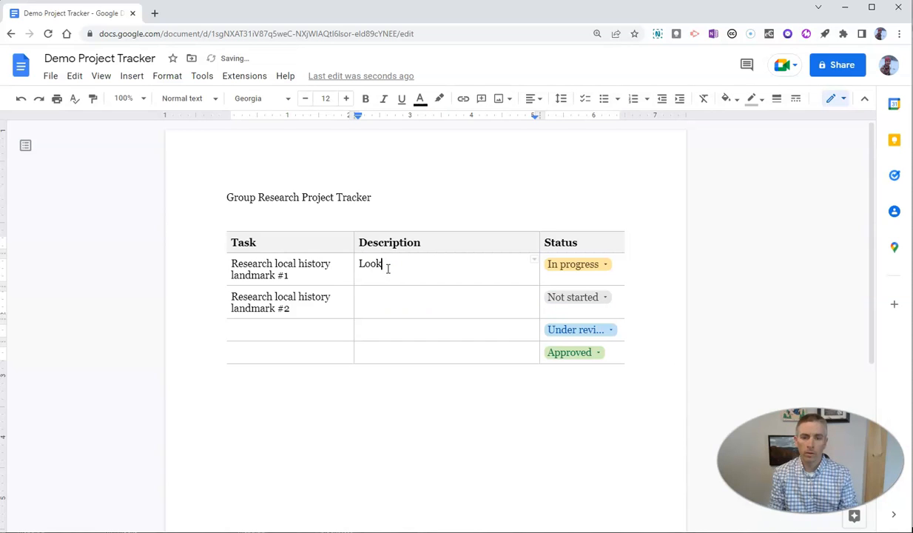
type("up the")
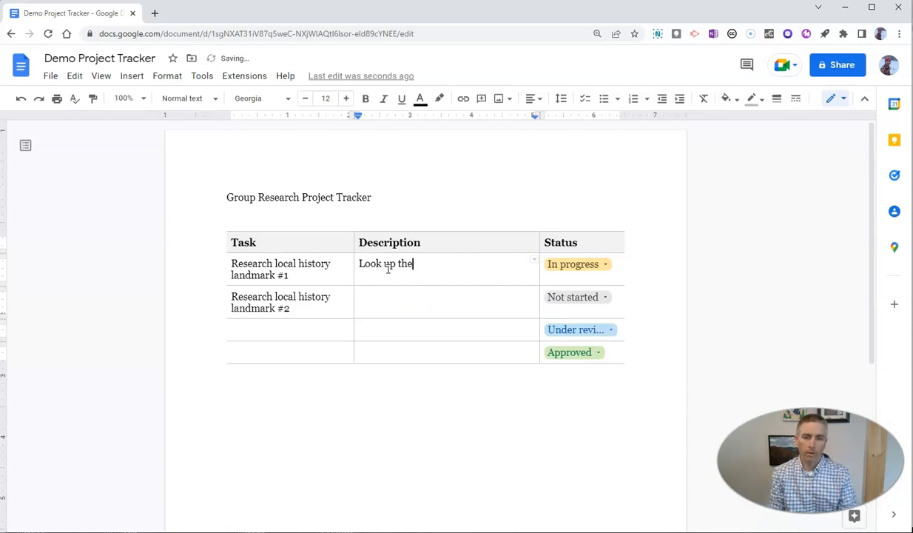
type("all of the i")
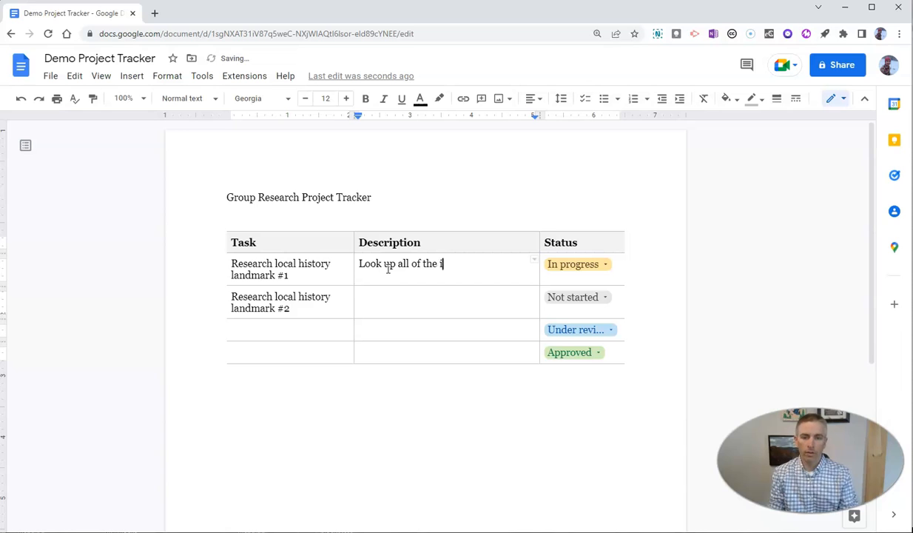
type("nformation you can find ab")
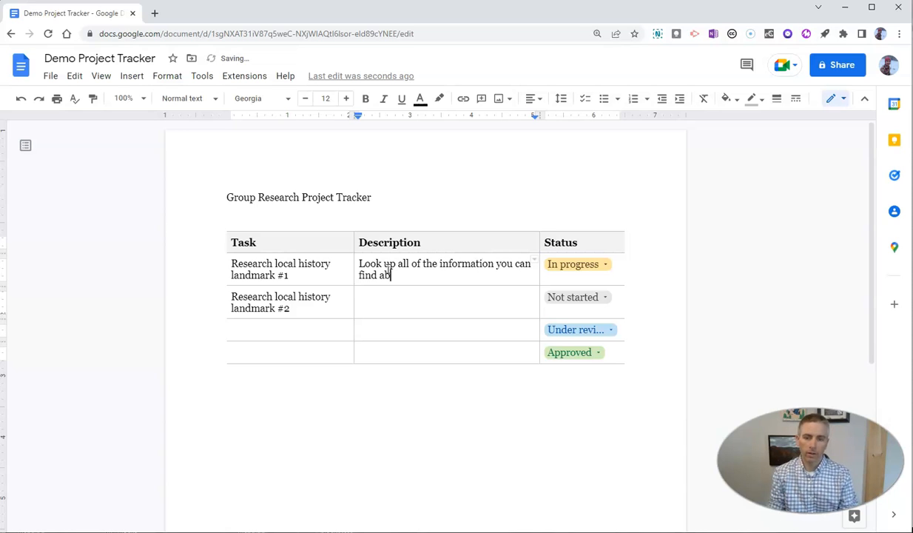
type("out this landm")
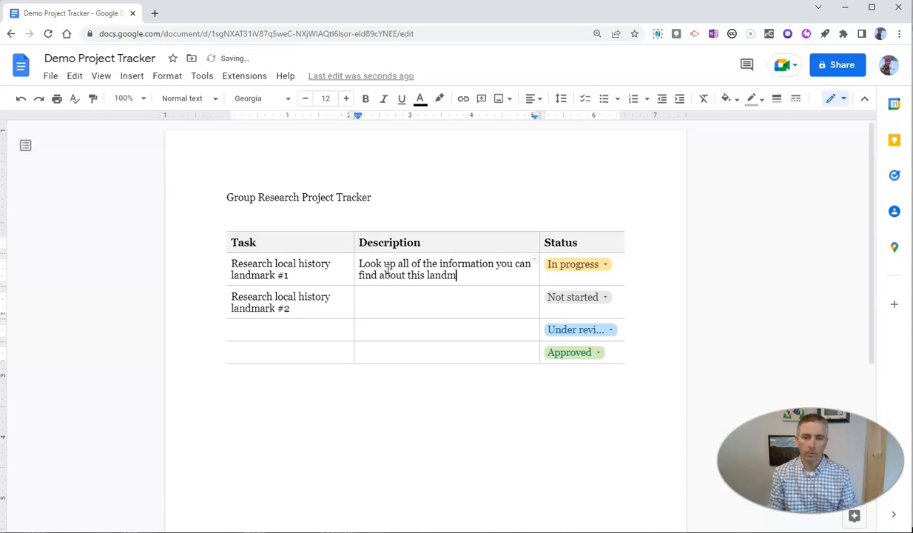
type("ark.")
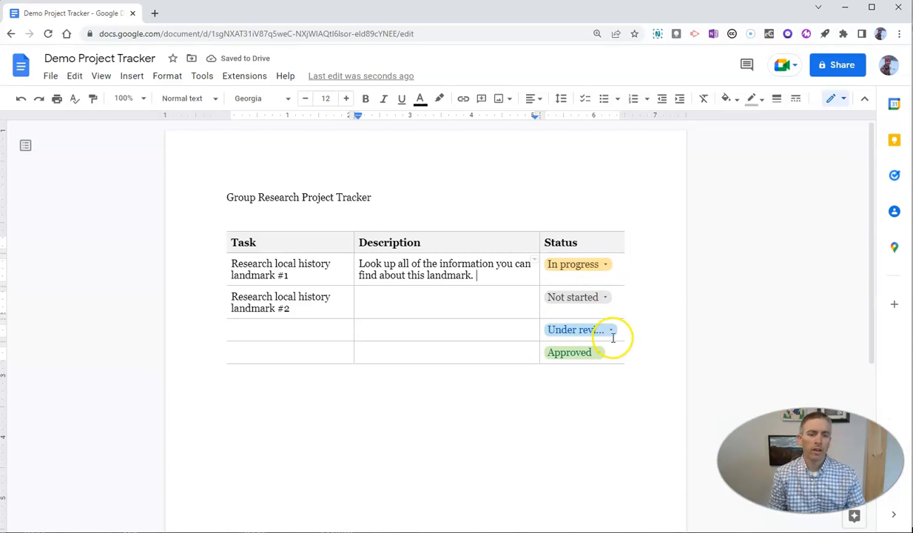
- In landmark #1's status dropdown, replace Approved with a new Completed option, saved for just this instance
left_click(577, 263)
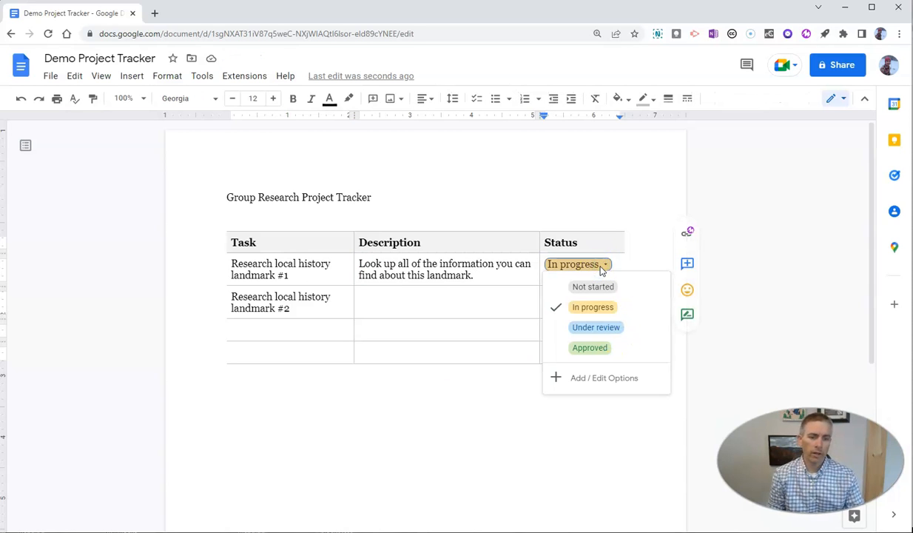
mouse_move(568, 379)
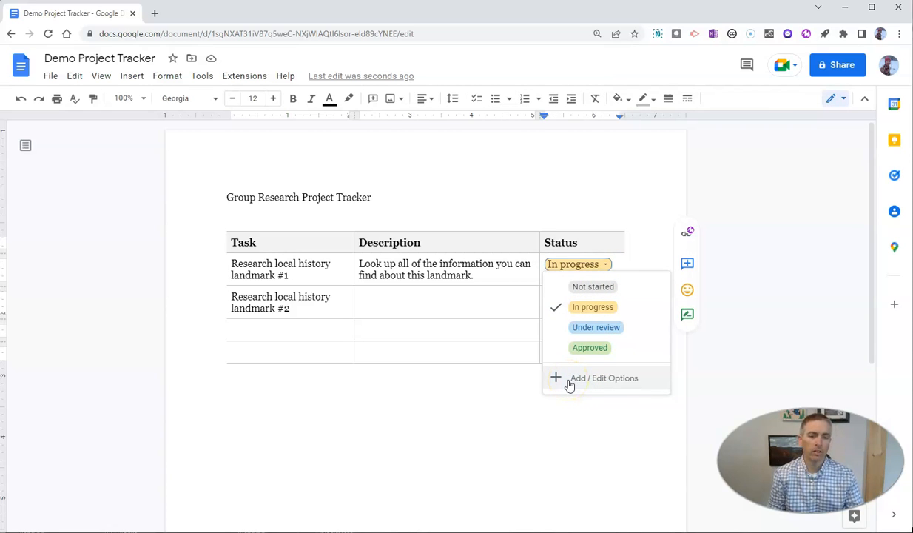
left_click(604, 377)
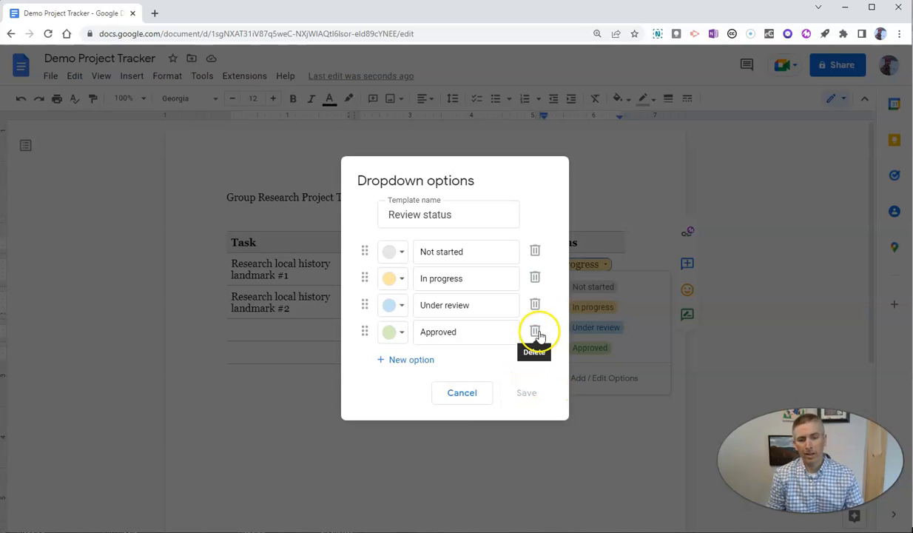
left_click(535, 332)
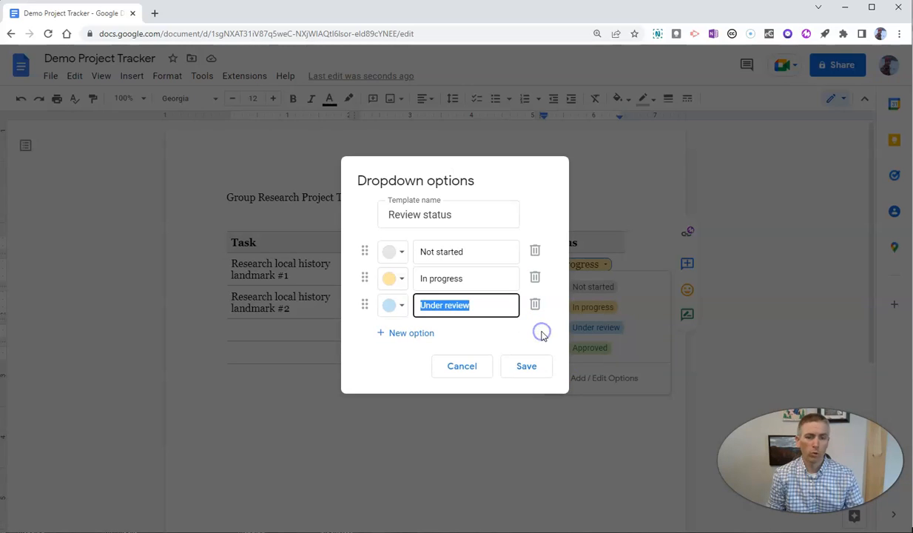
mouse_move(383, 333)
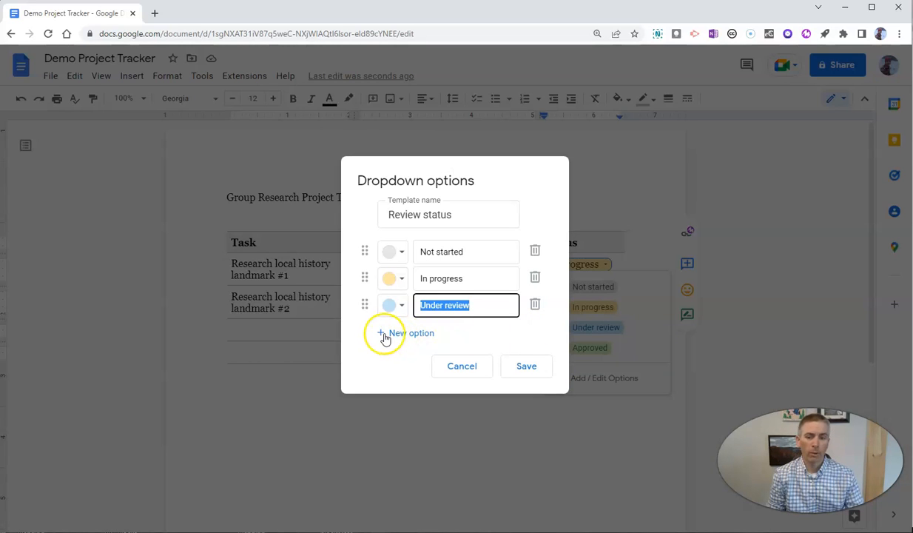
left_click(406, 333)
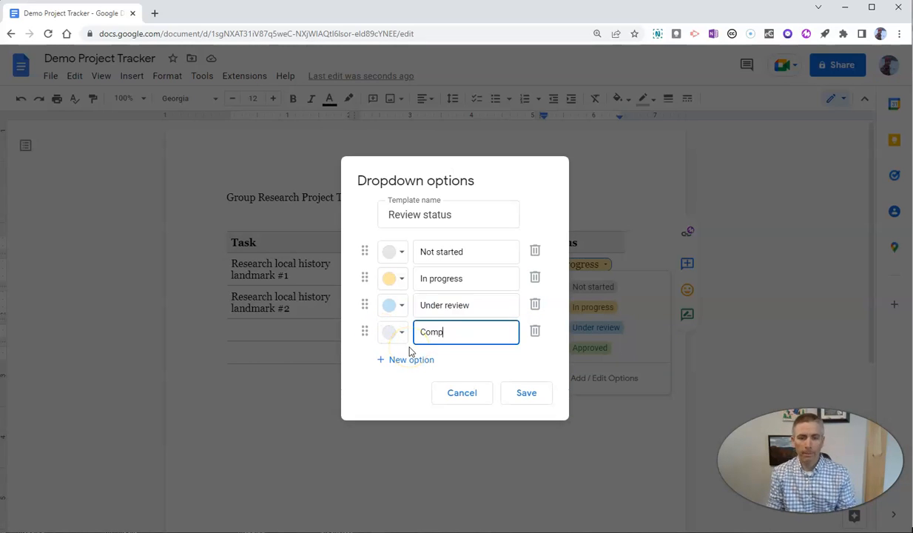
type("leted")
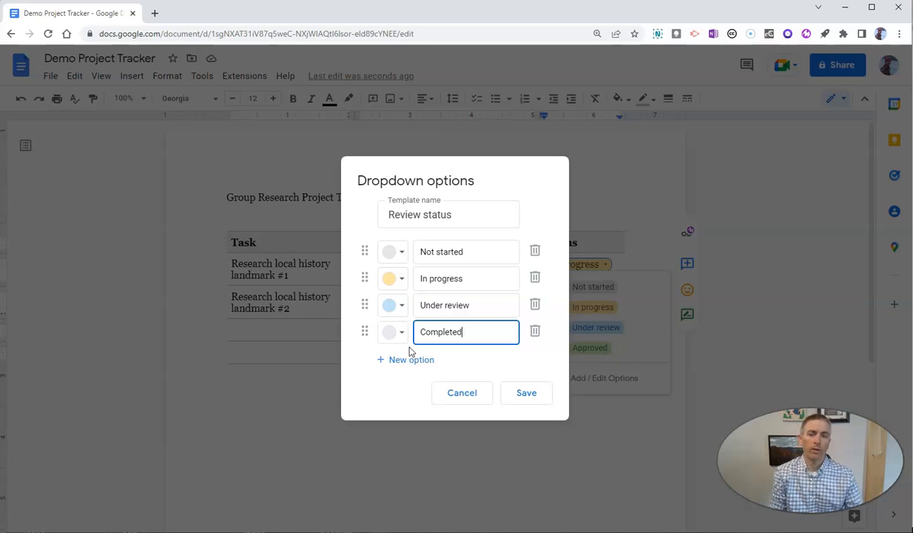
left_click(527, 392)
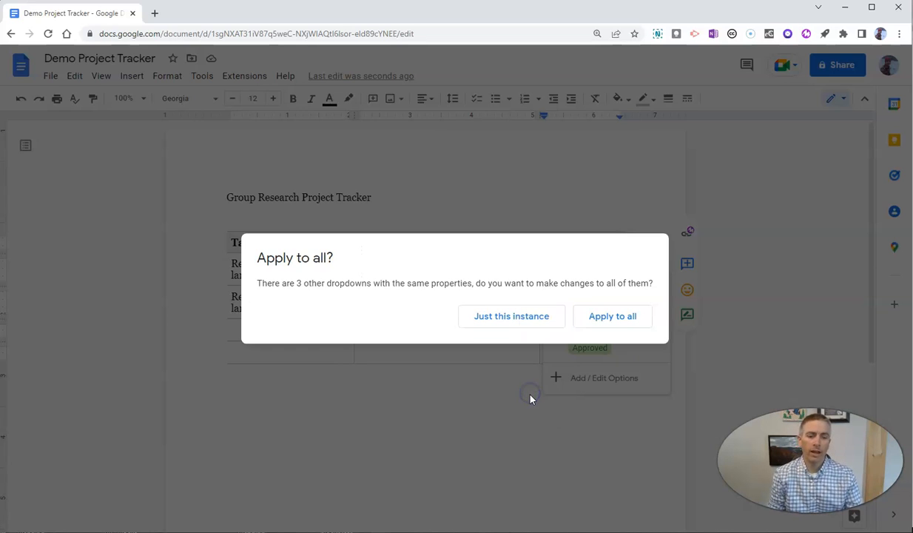
mouse_move(512, 317)
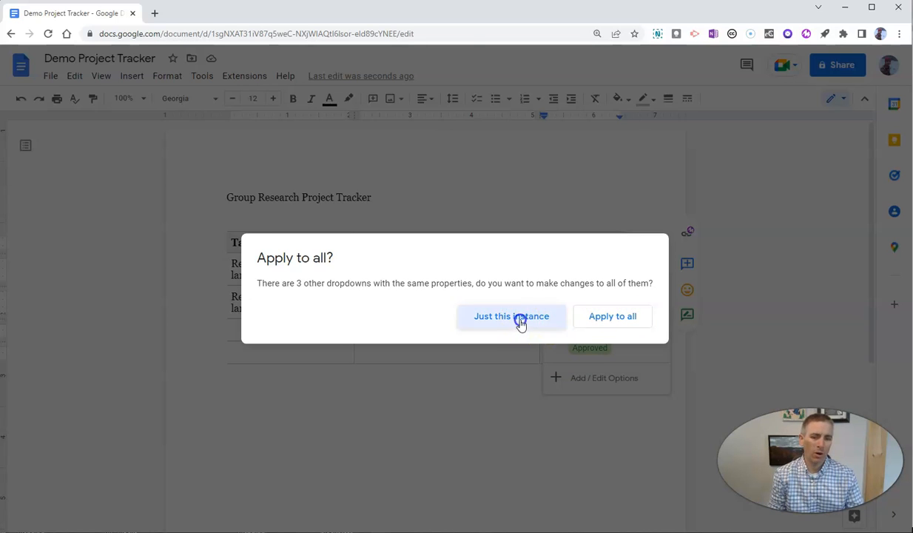
left_click(512, 316)
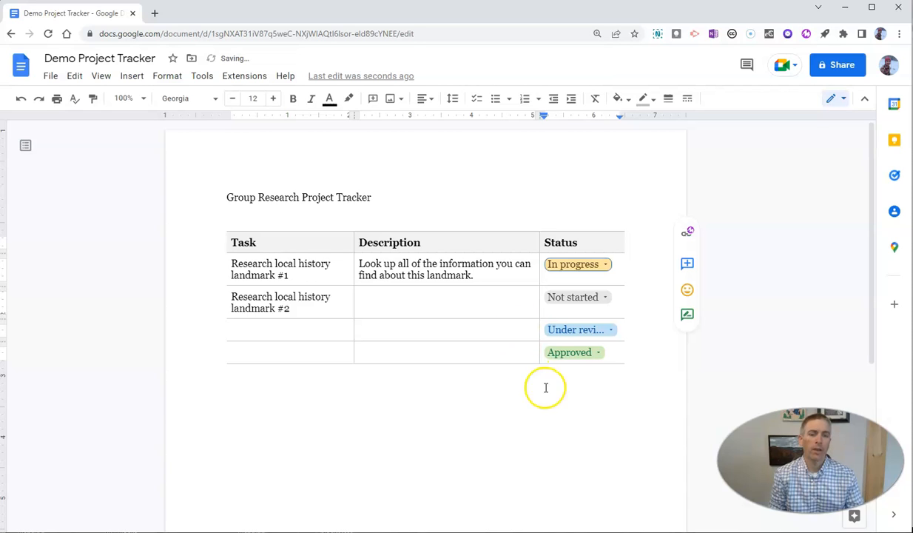
- Rename Approved to Completed in landmark #2's status dropdown and save
left_click(577, 296)
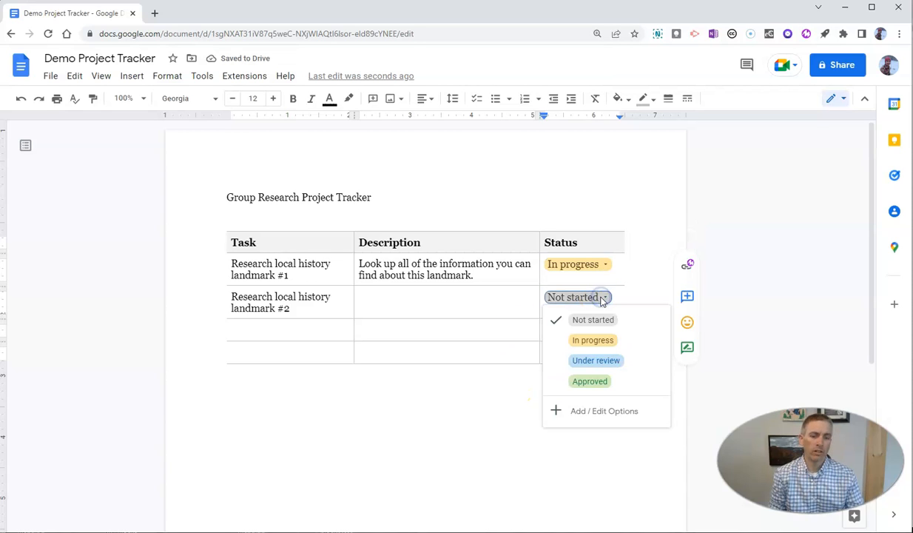
mouse_move(598, 412)
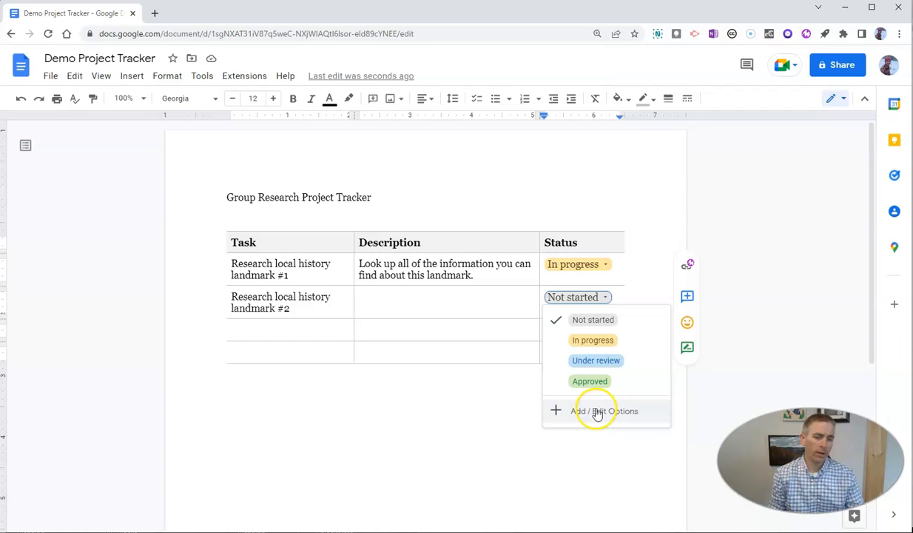
left_click(603, 411)
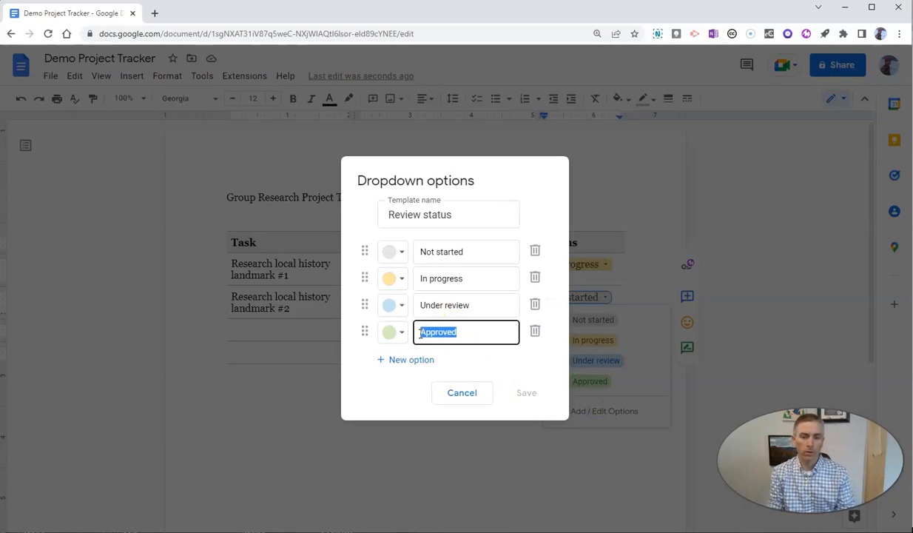
type("Completed")
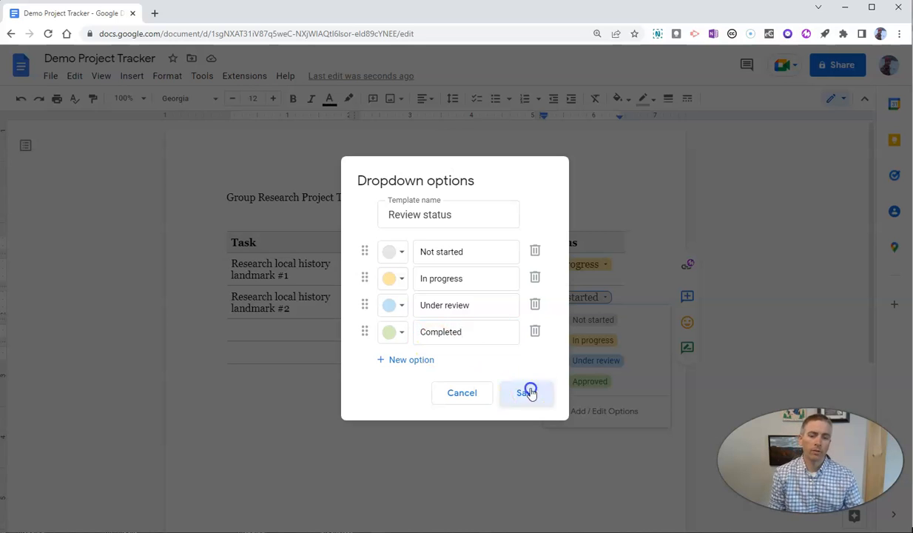
left_click(526, 392)
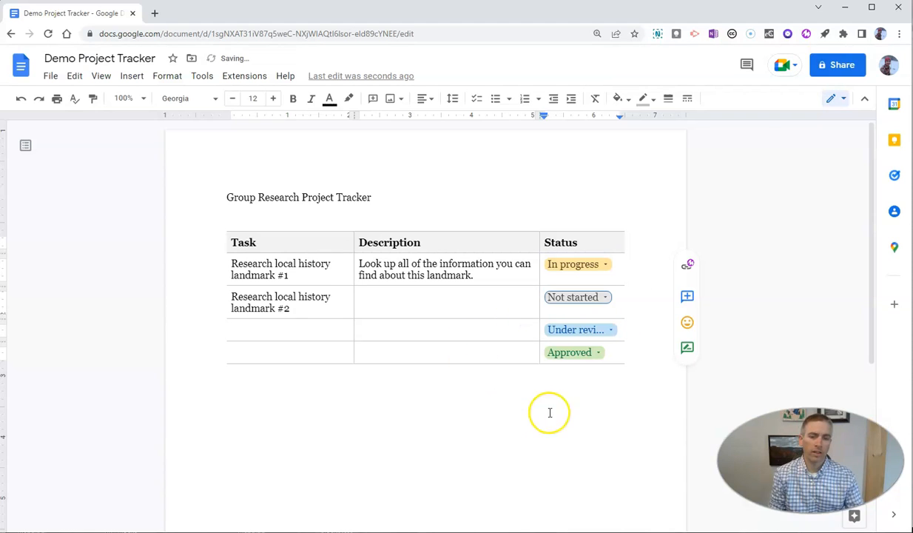
- Place the cursor below the table and show the Insert menu's elements
left_click(577, 328)
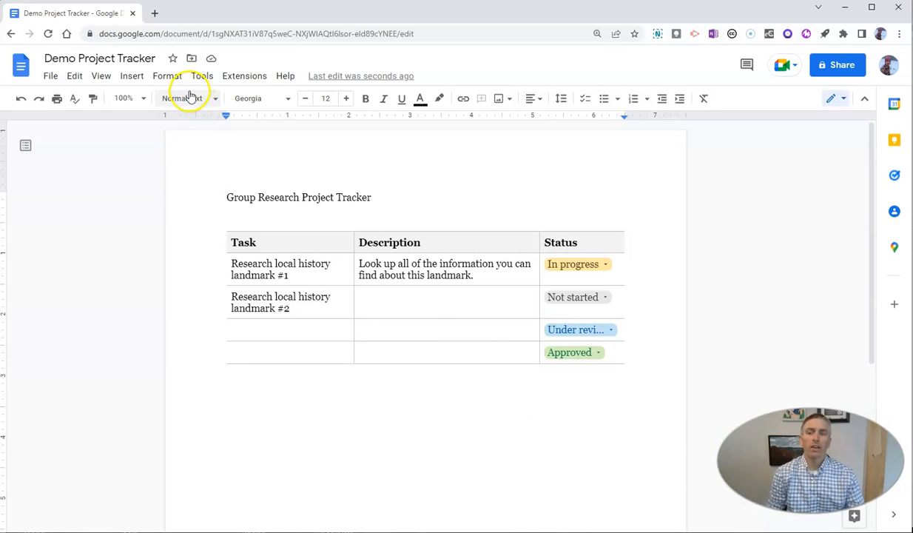
left_click(132, 76)
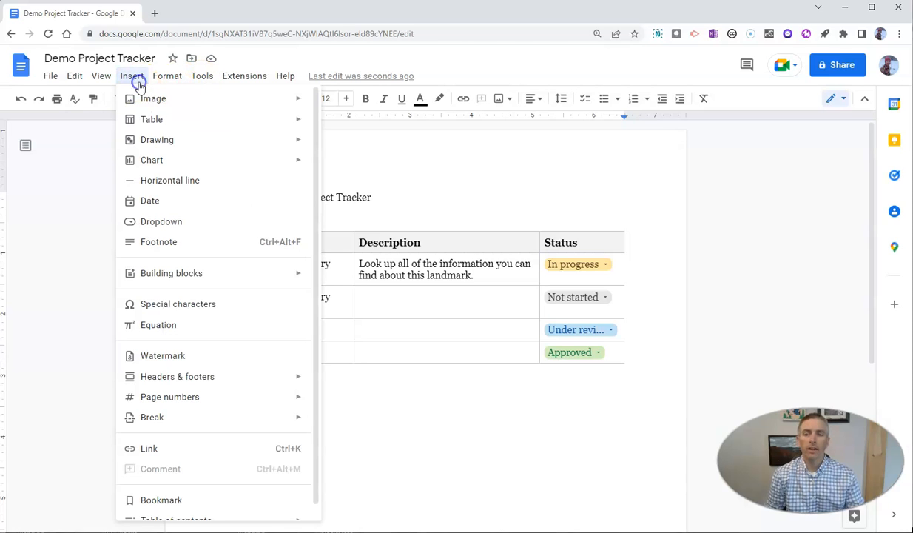